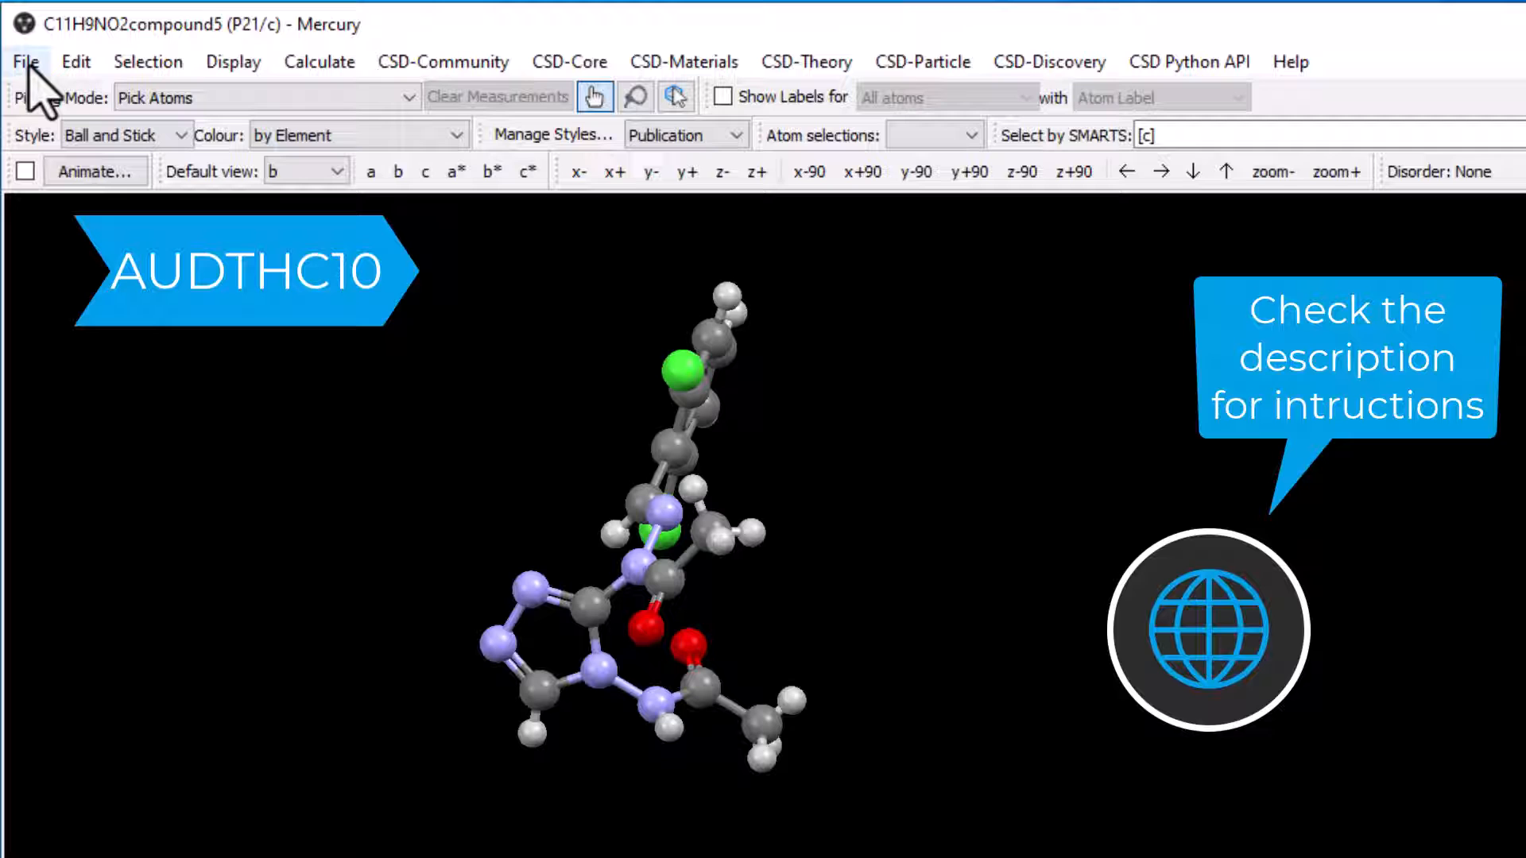
Load AUDTHC10.cif from the CIF Files folder, replacing the previous compound.
click(24, 62)
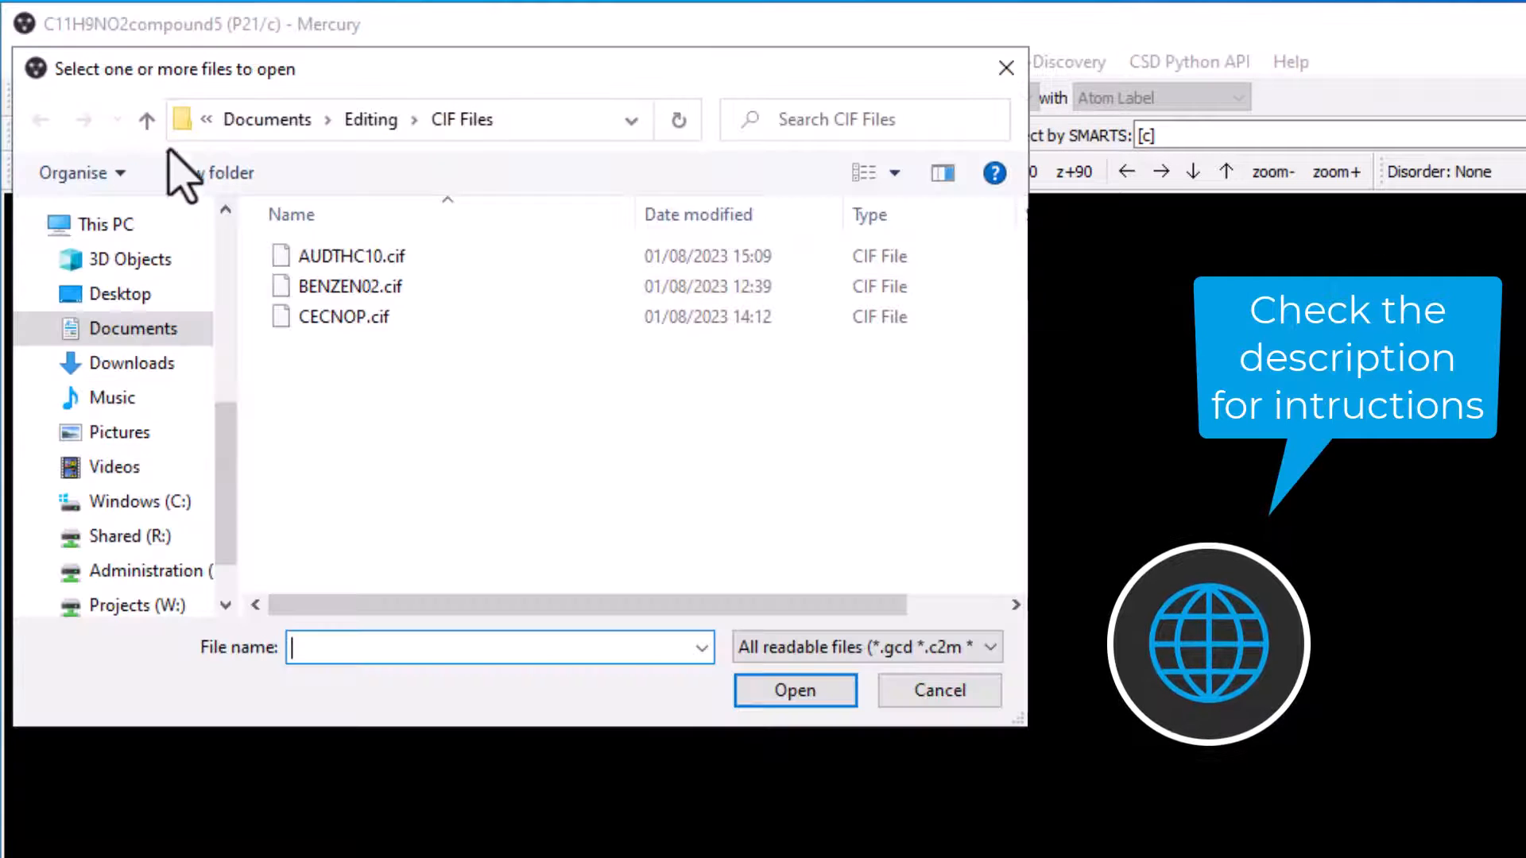
click(352, 256)
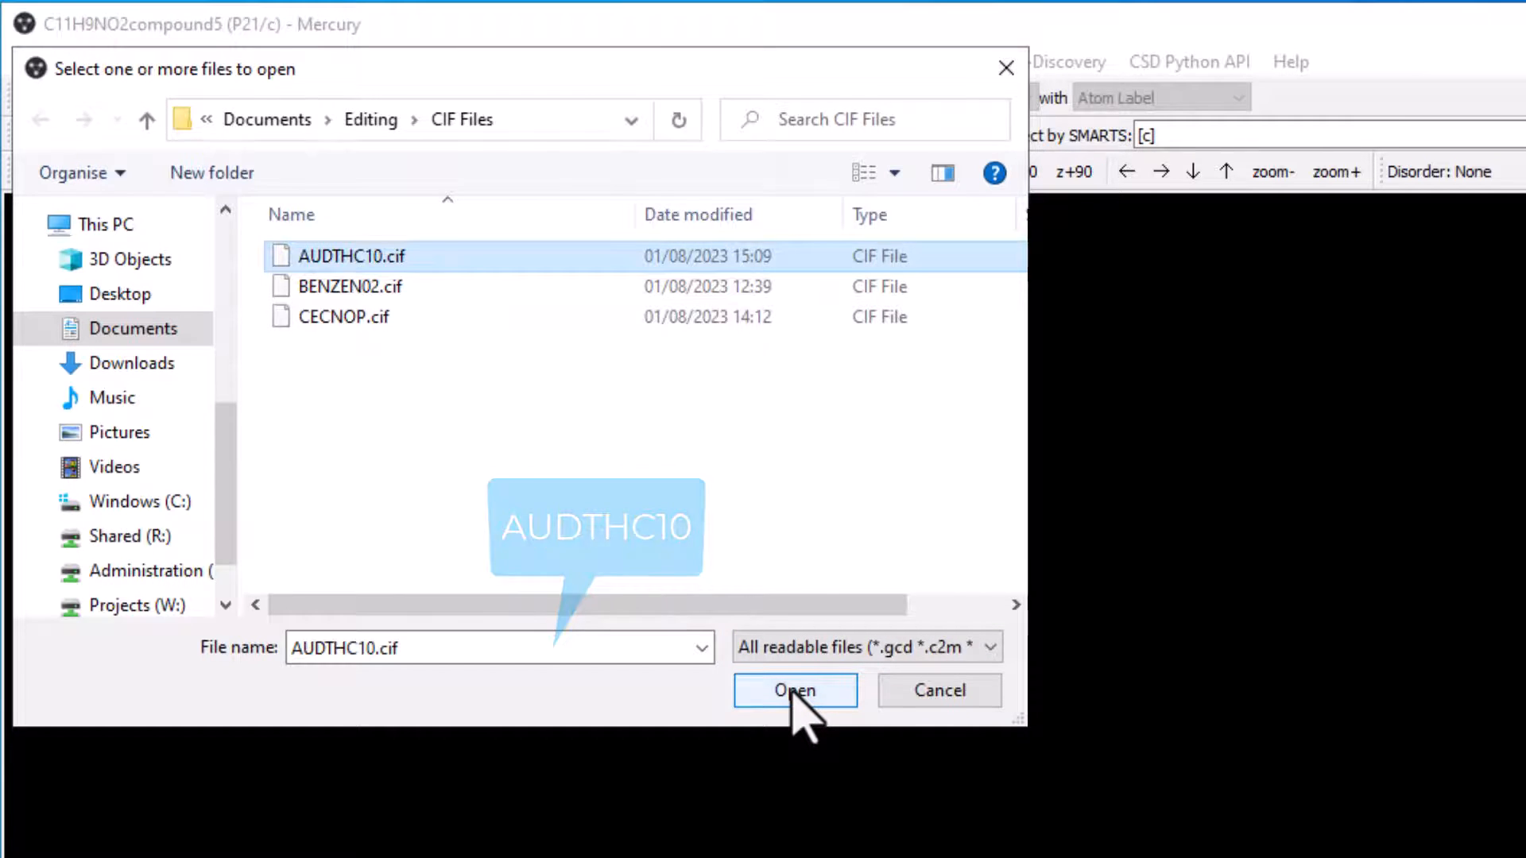
click(793, 690)
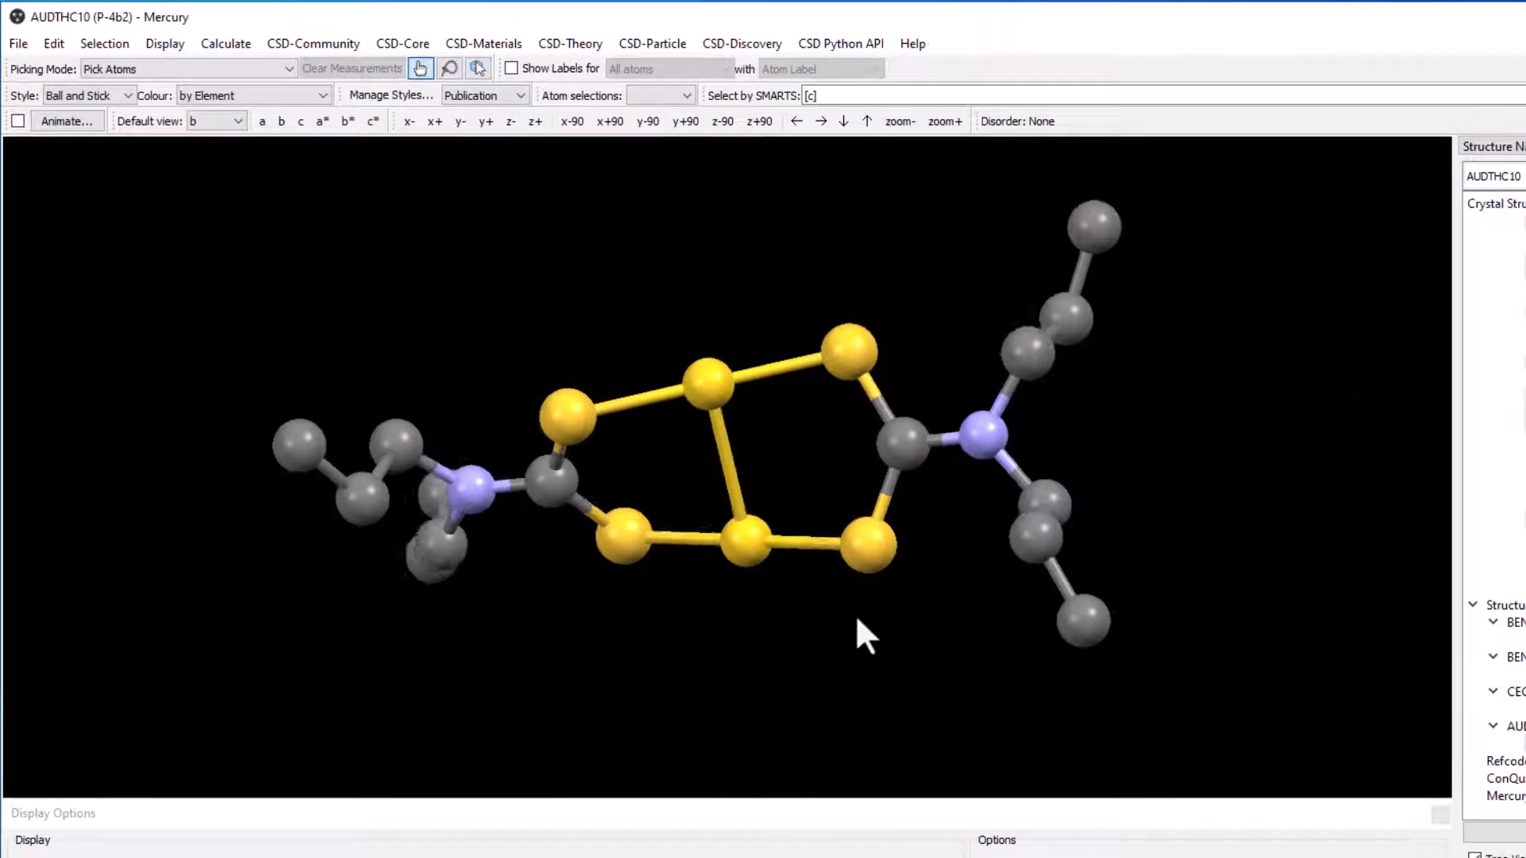
Run Edit Structure's Add missing H atoms, adding 28 hydrogens, and accept the changes.
drag(862, 637, 948, 642)
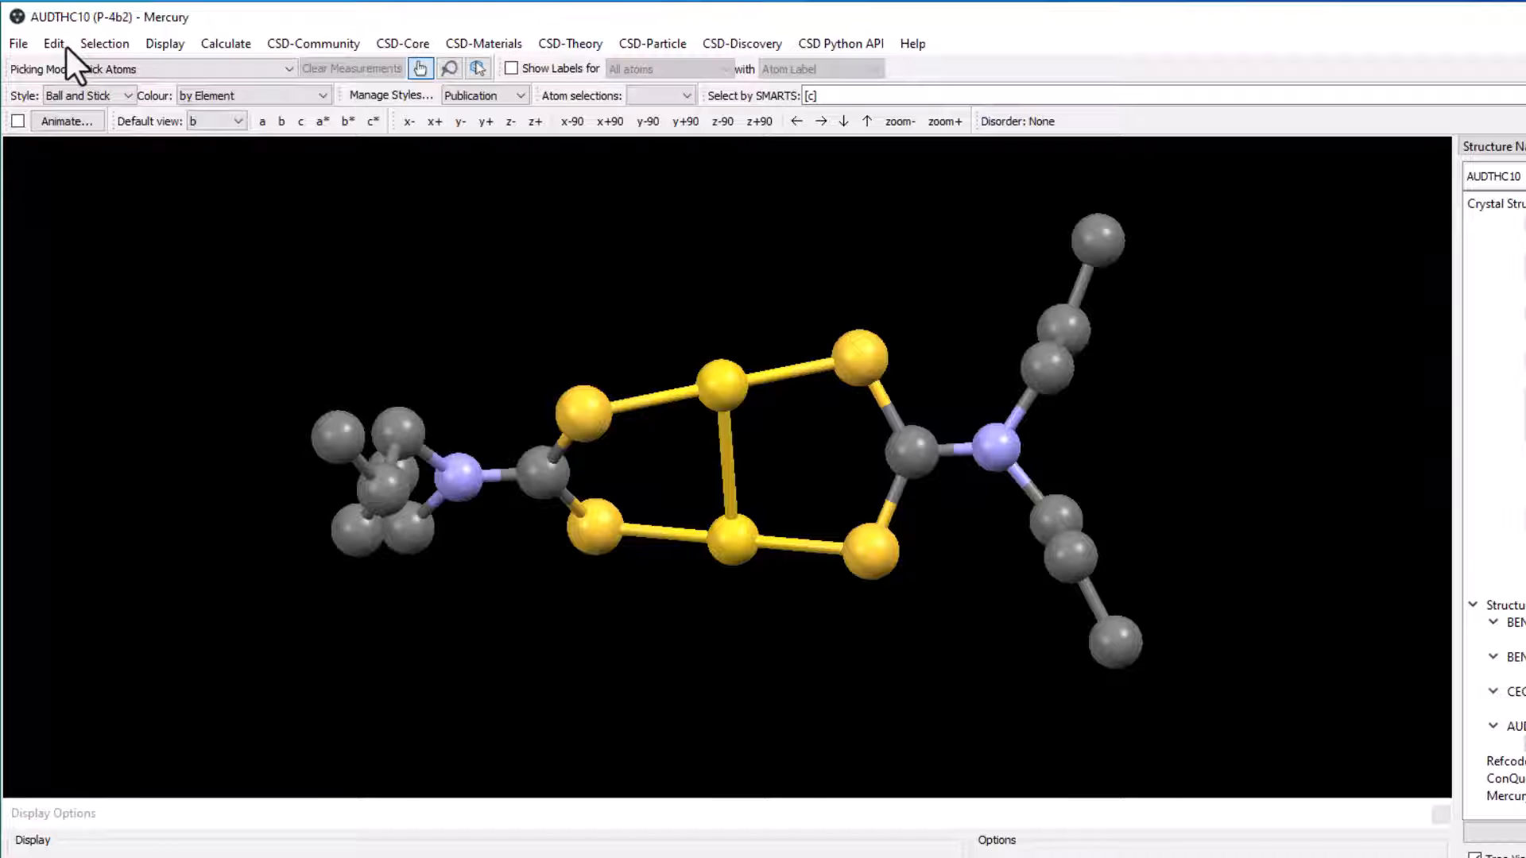
click(53, 43)
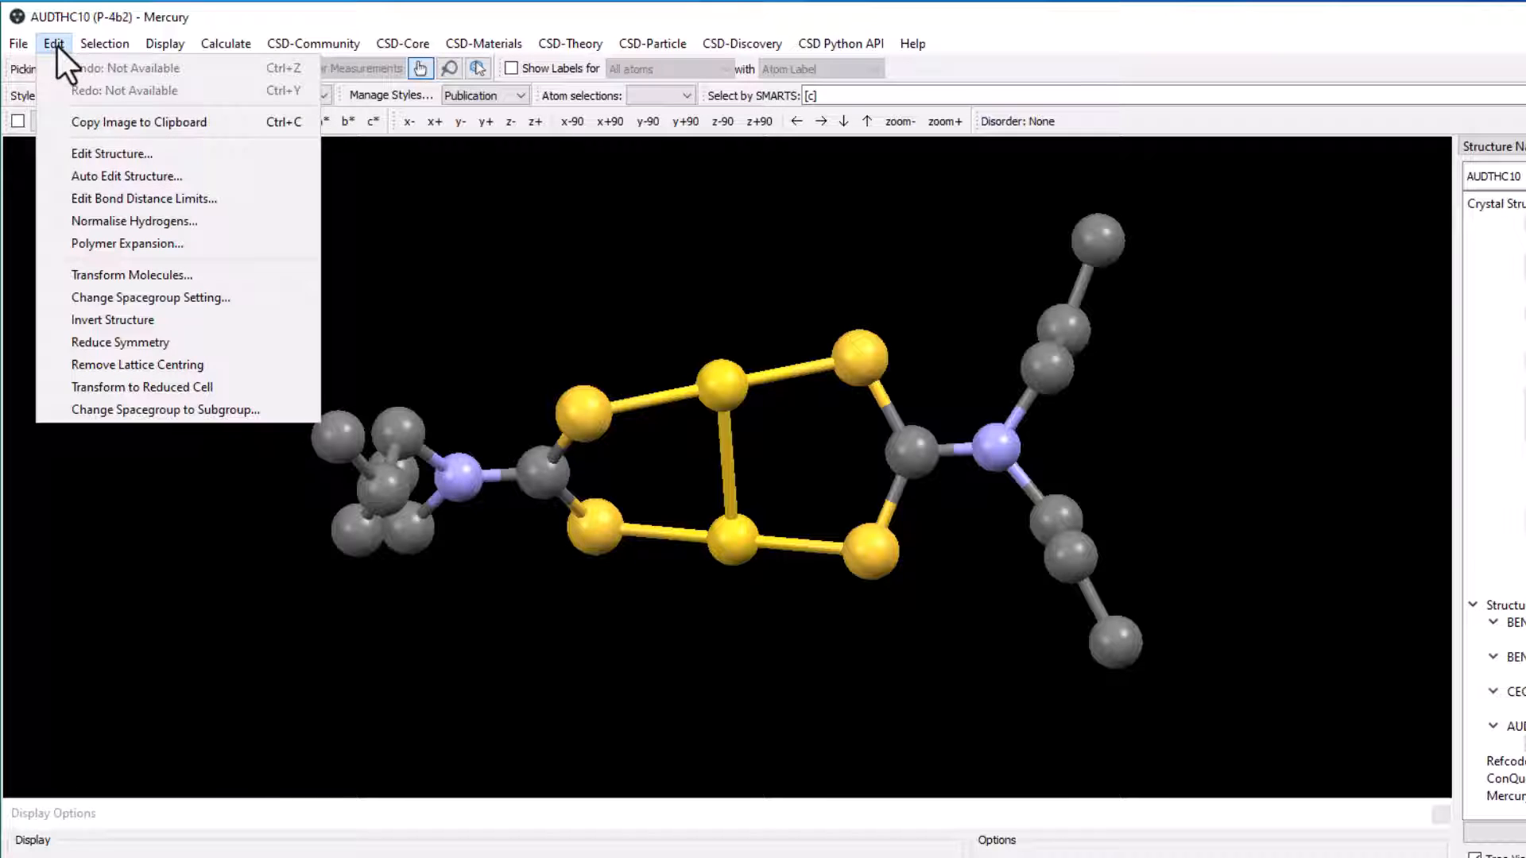
click(111, 153)
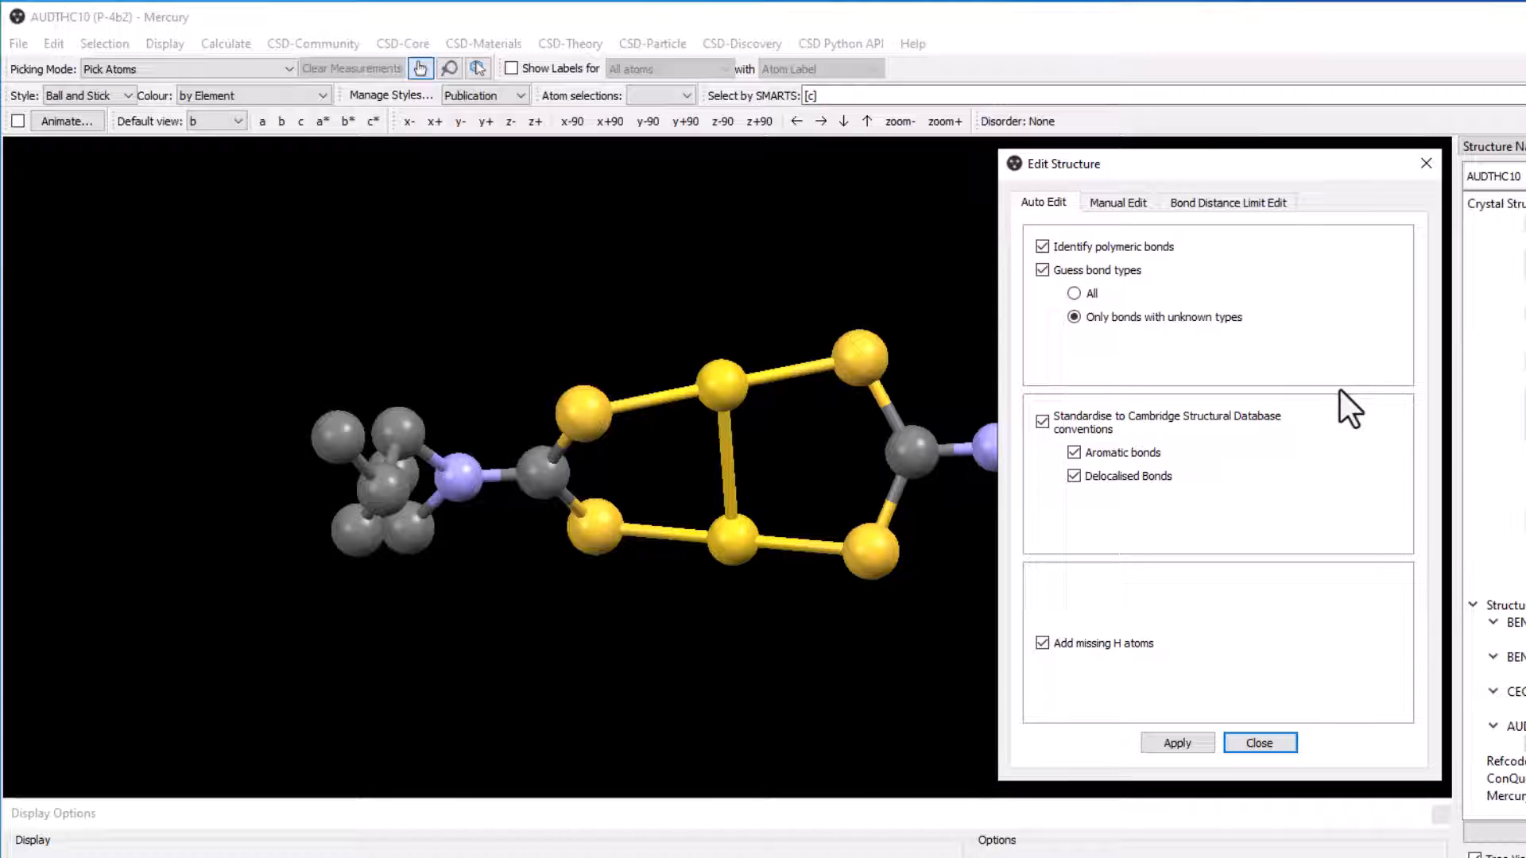
mouse_move(1286, 539)
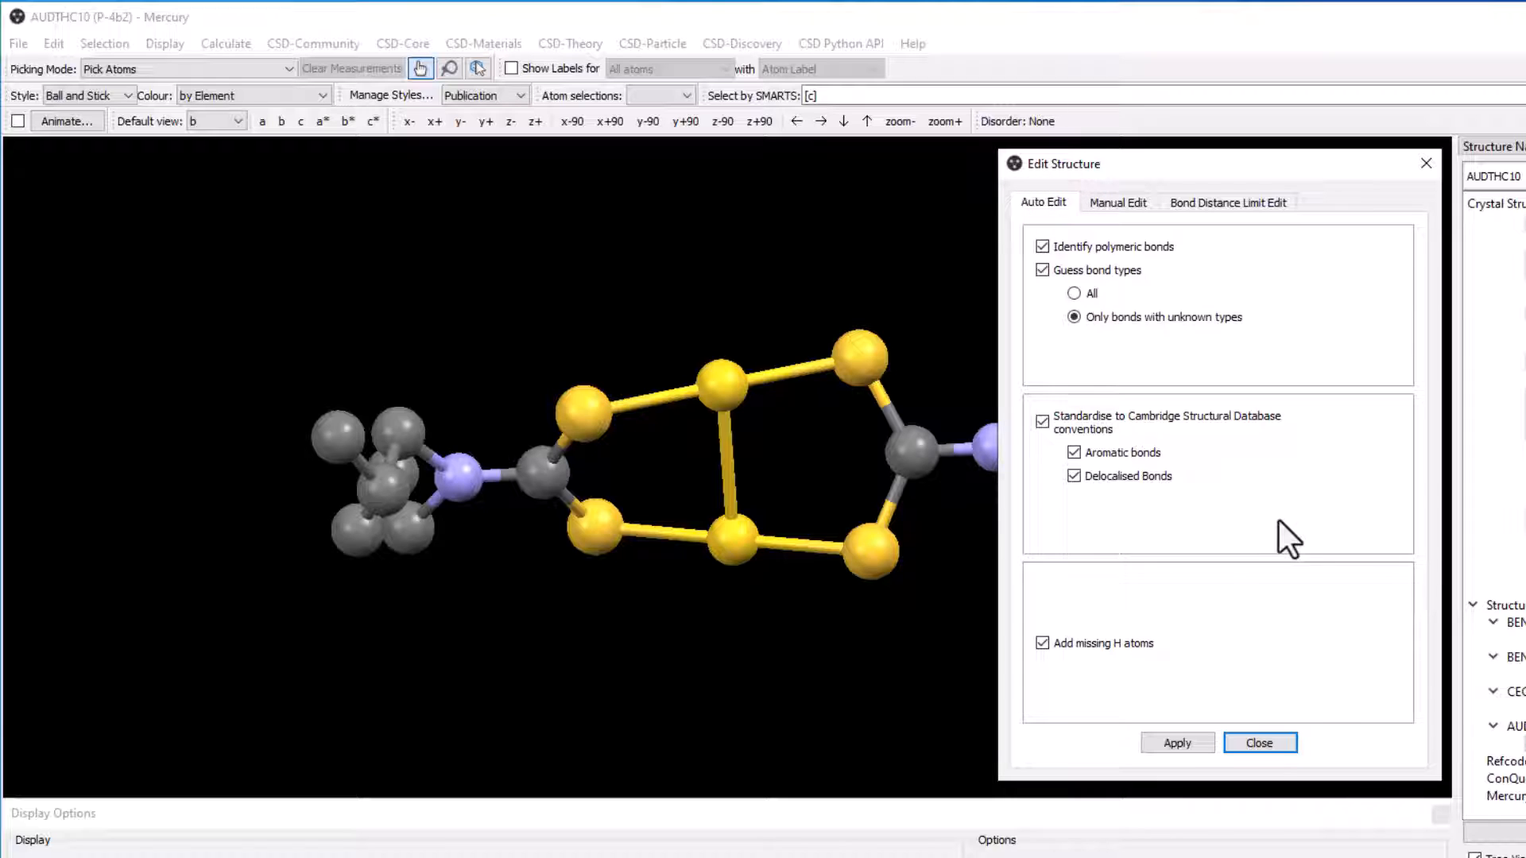
click(1176, 742)
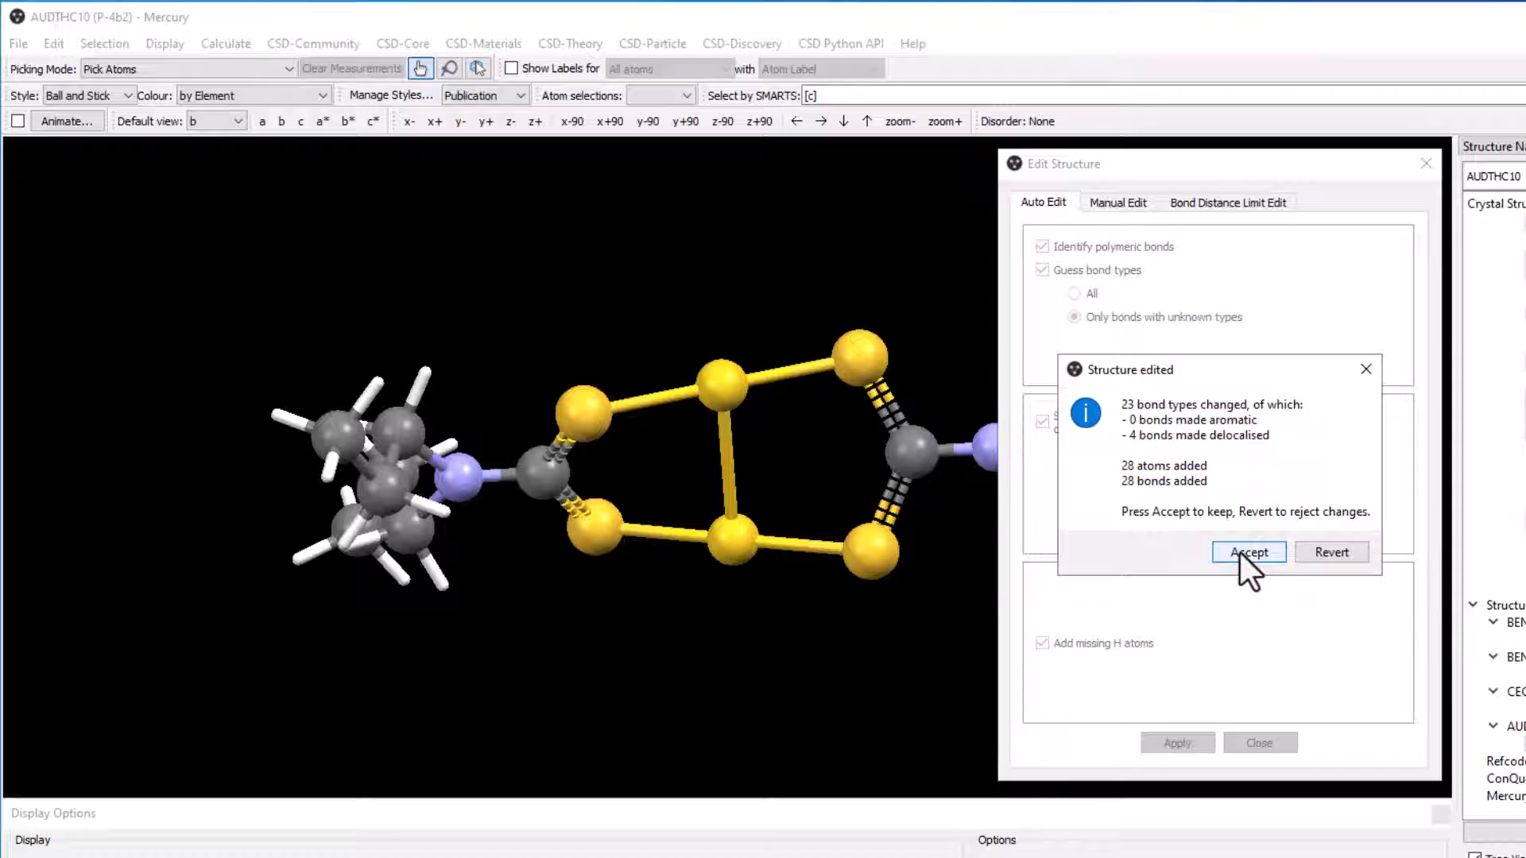
click(1249, 552)
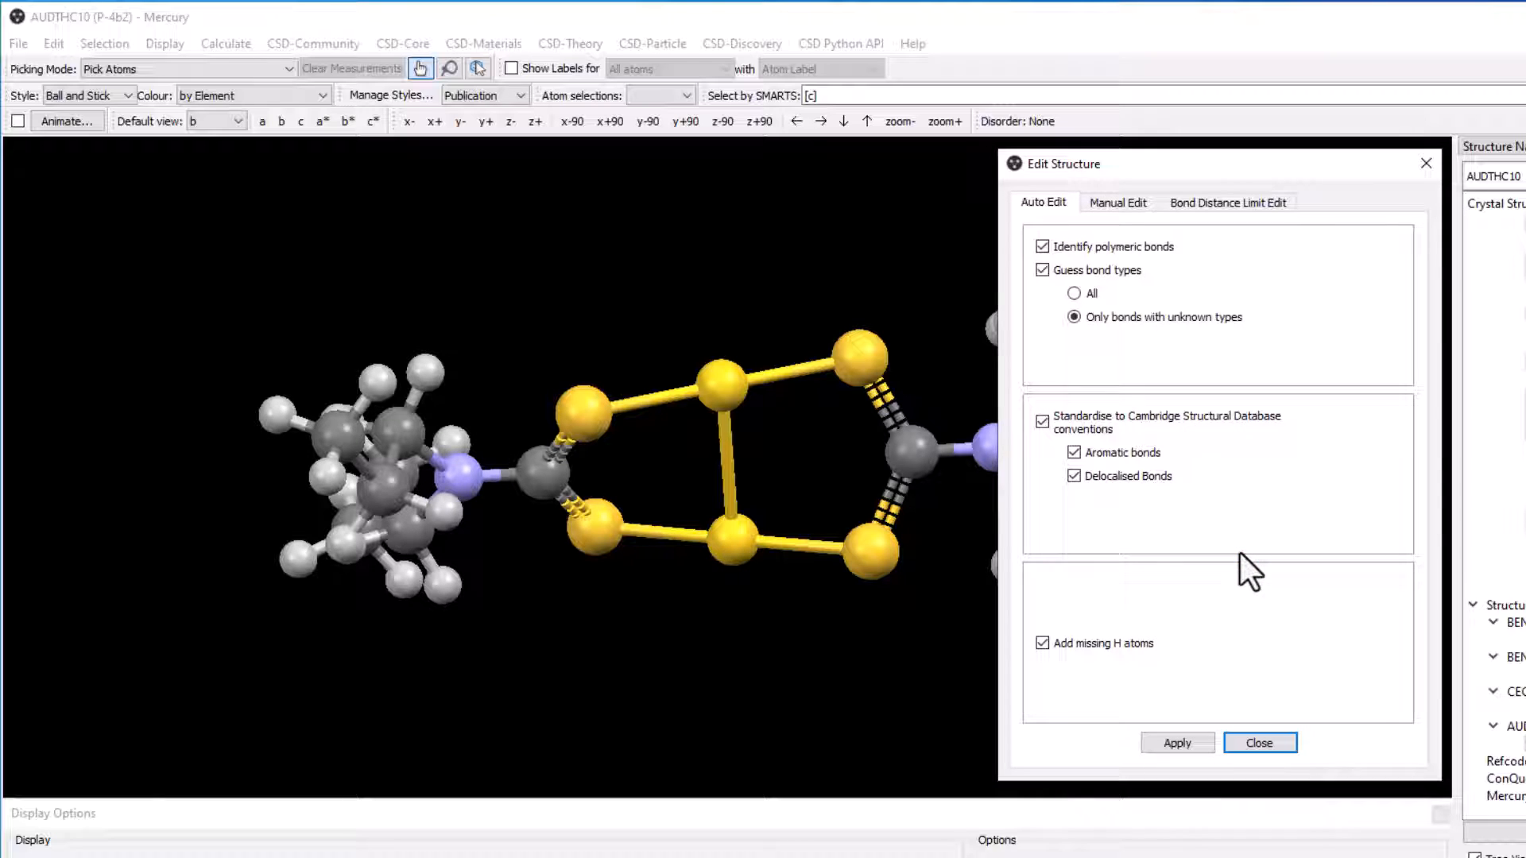
mouse_move(1266, 657)
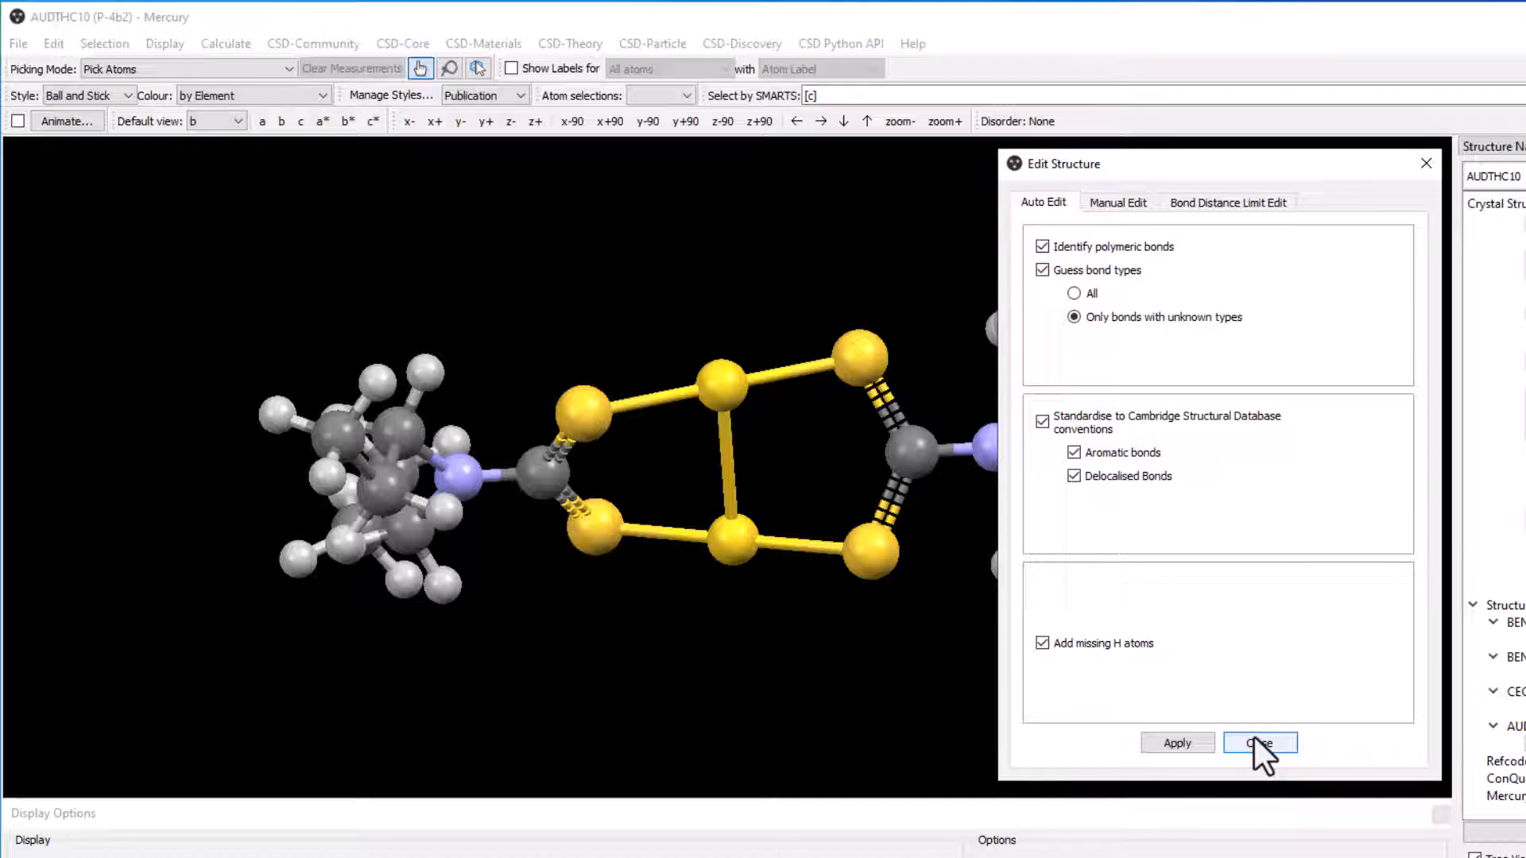
click(1259, 742)
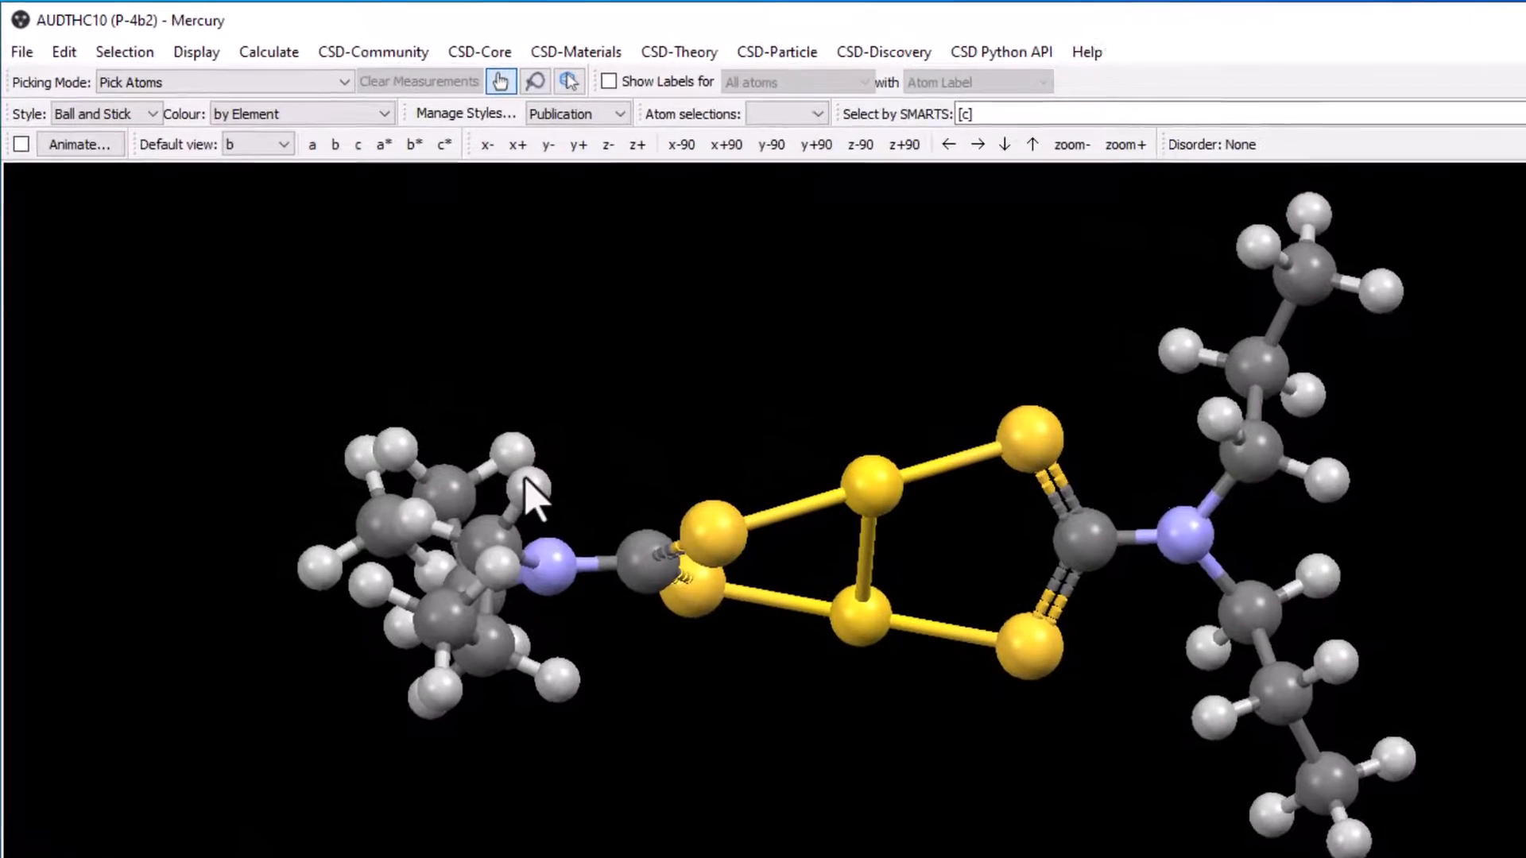
In Edit Bond Distance Limits, reduce the Au–Au limit from 3.21 to 2.75.
click(63, 51)
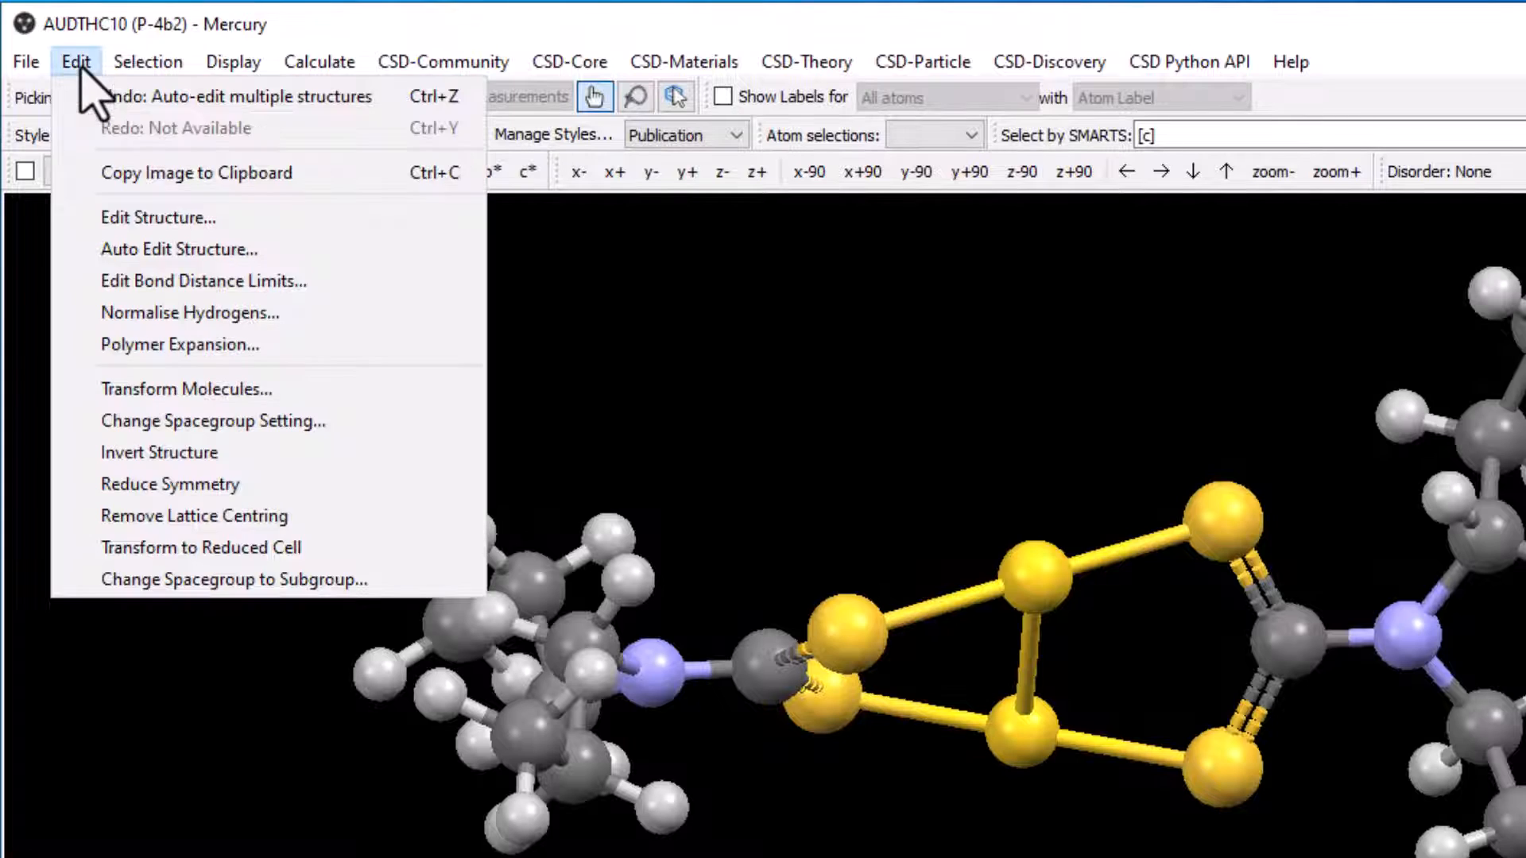
click(158, 217)
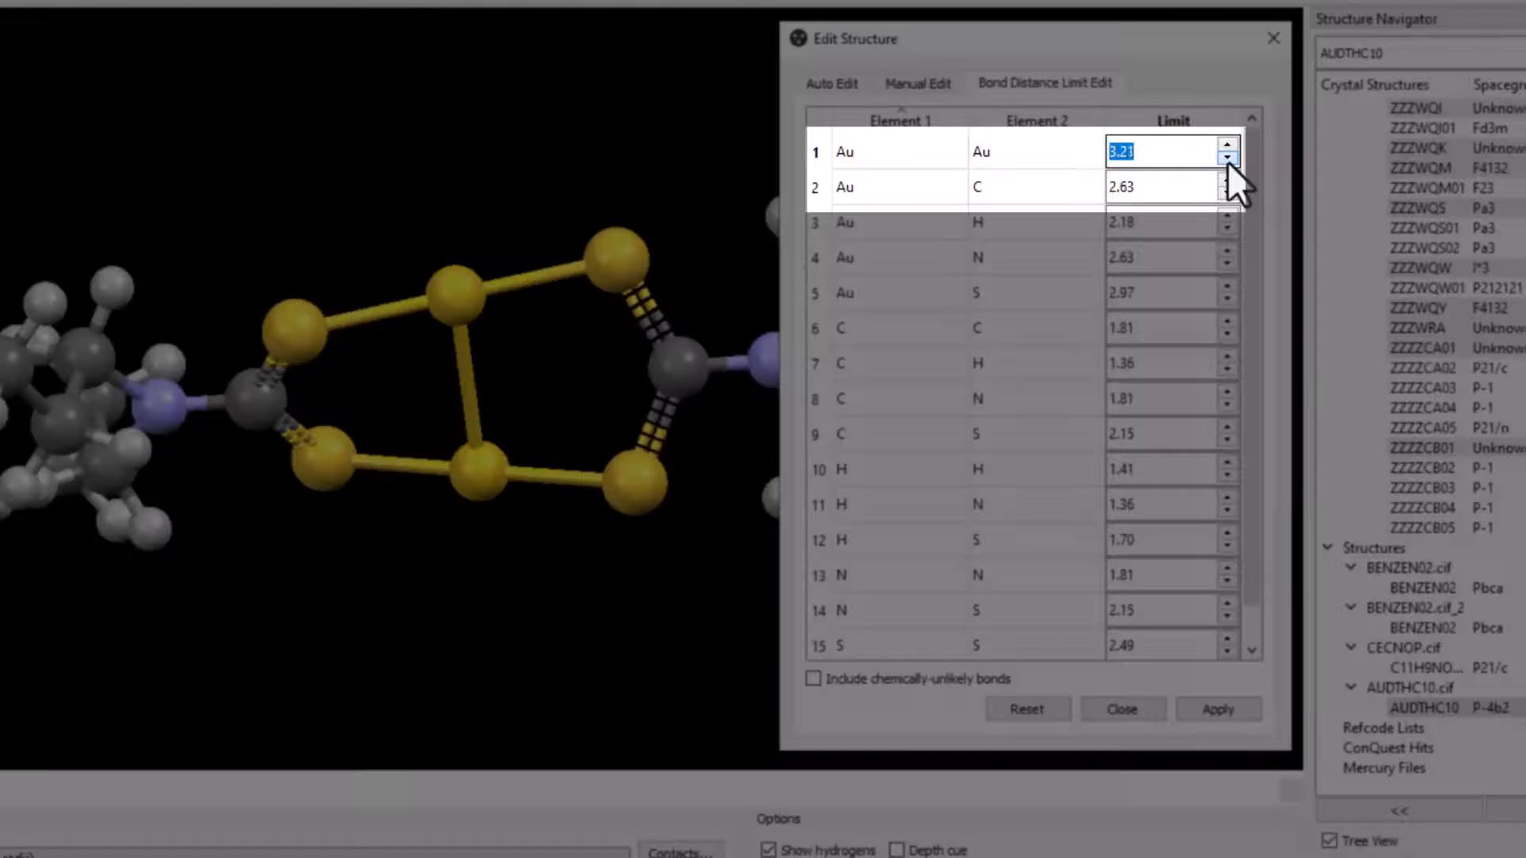
click(1227, 158)
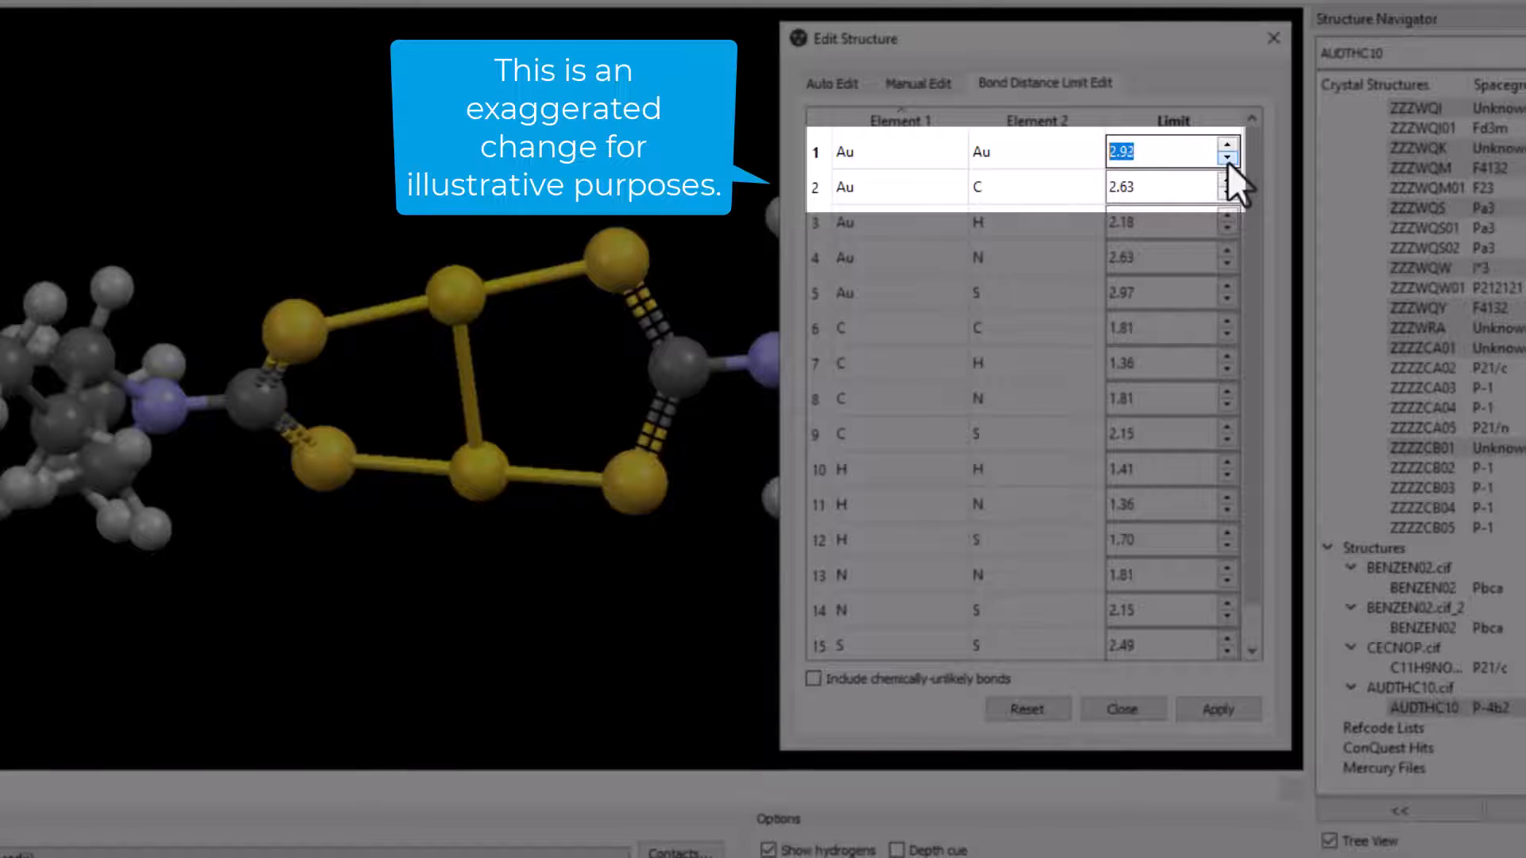
click(1229, 157)
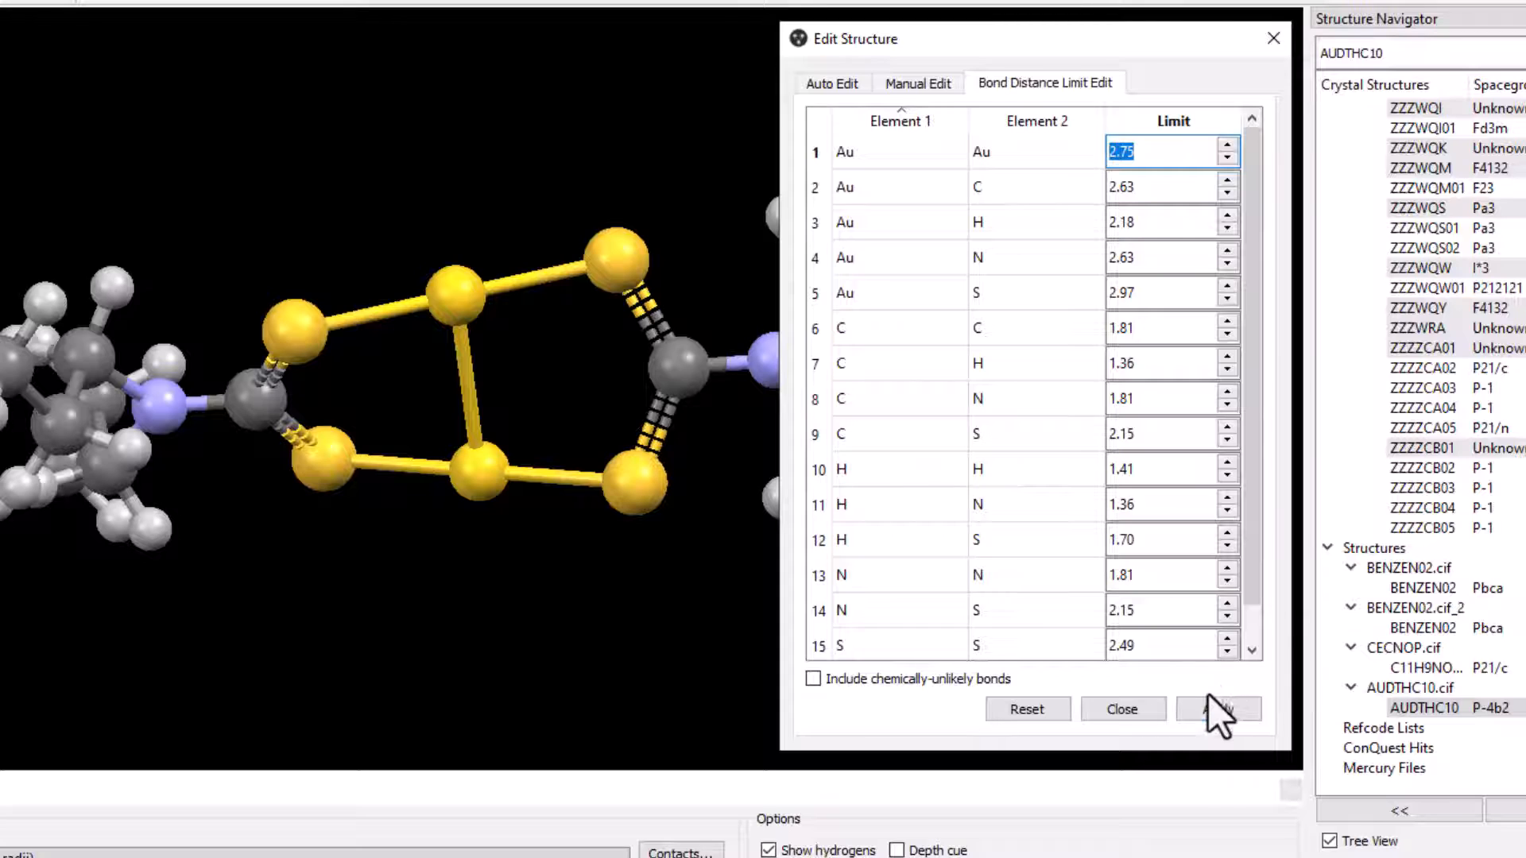
Apply the 2.75 Au–Au limit so the gold–gold bonds disappear, then dismiss the editor.
click(1217, 709)
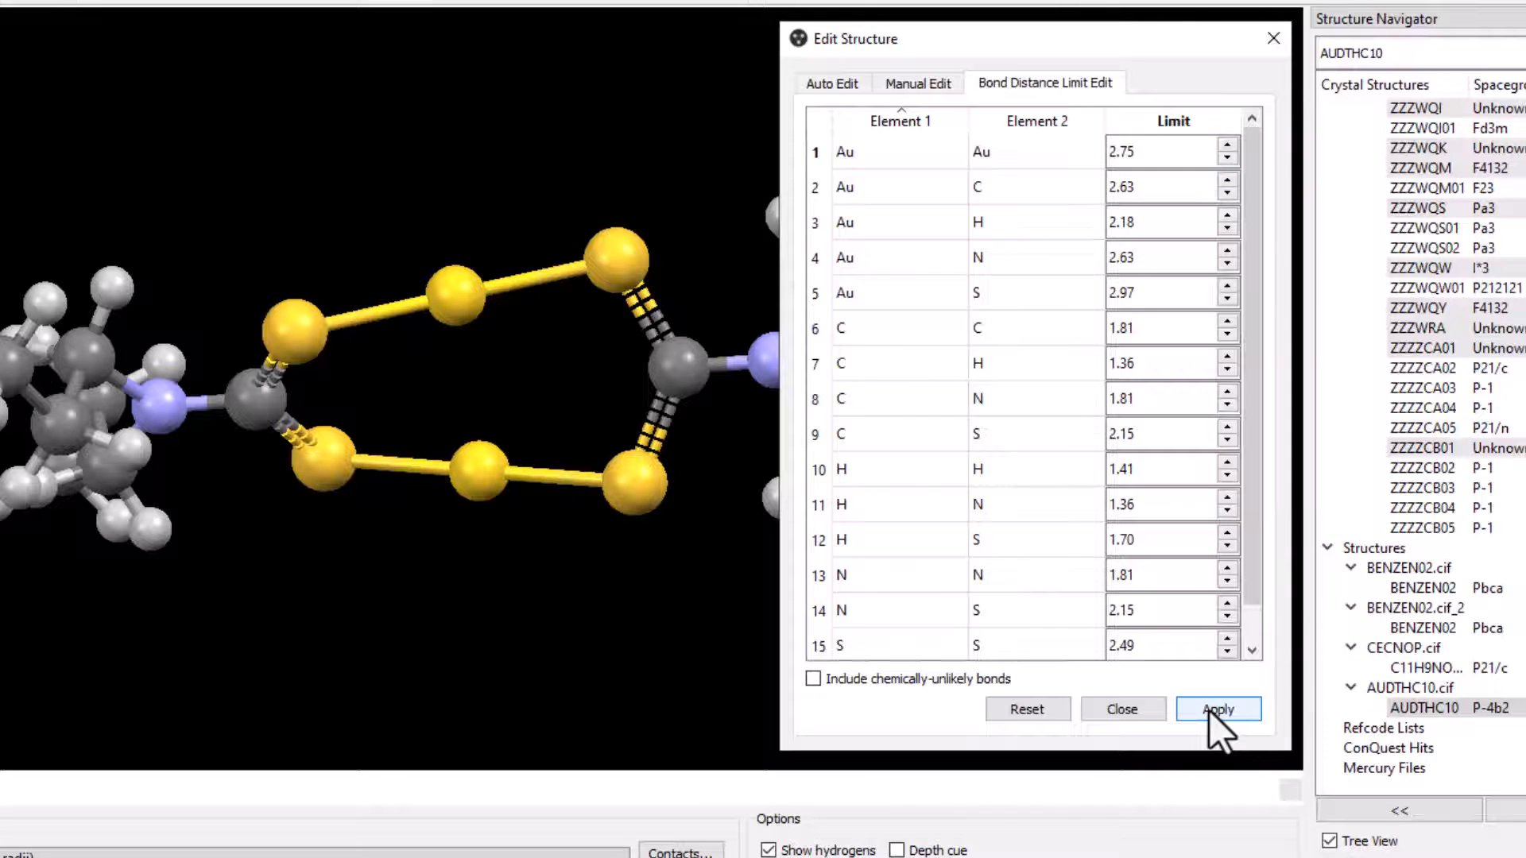
click(1219, 709)
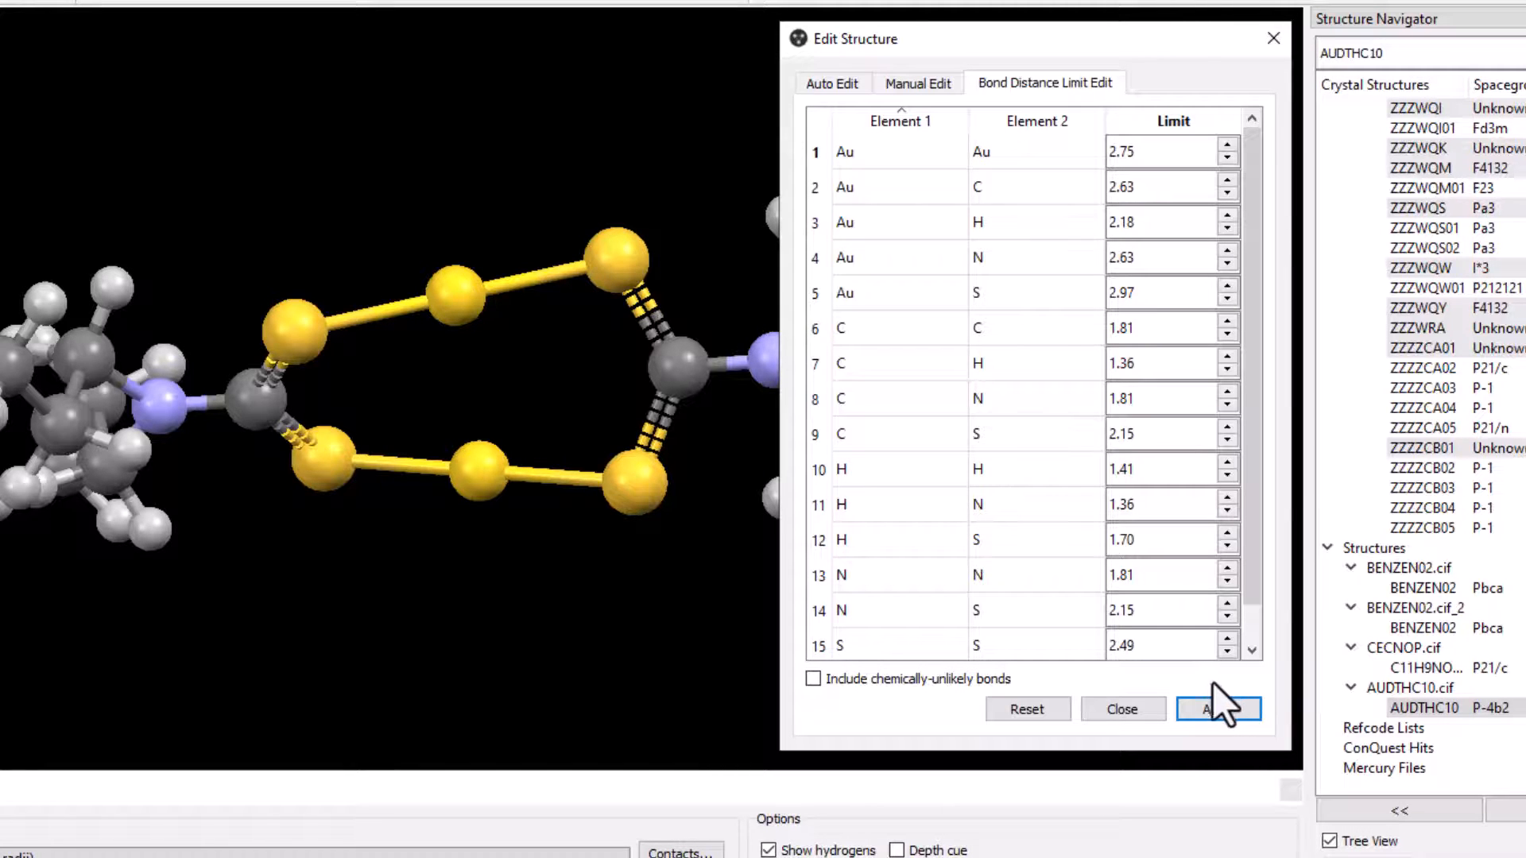
mouse_move(1122, 709)
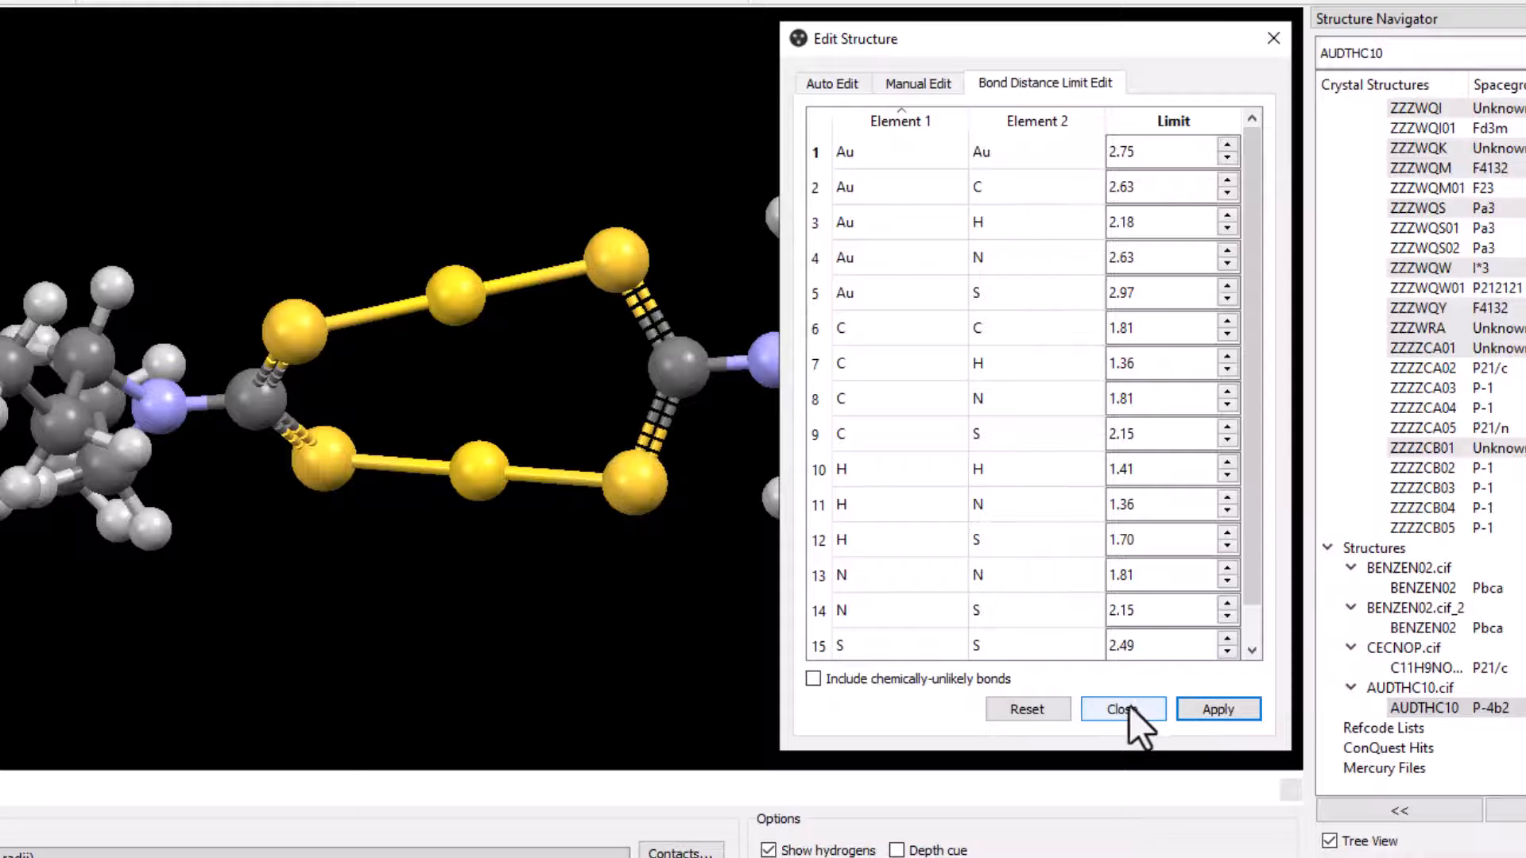
click(1119, 709)
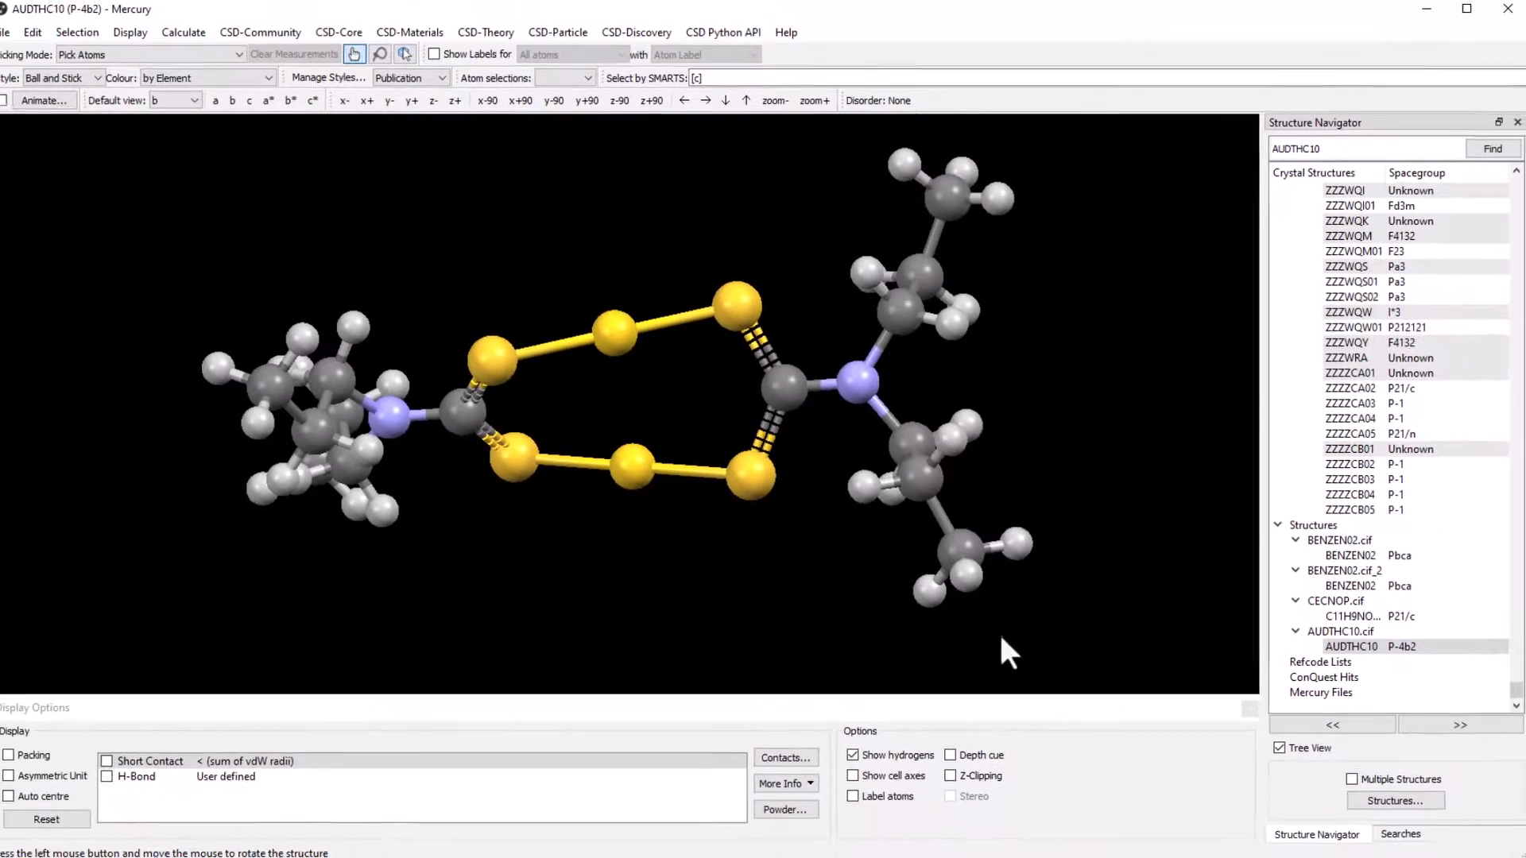